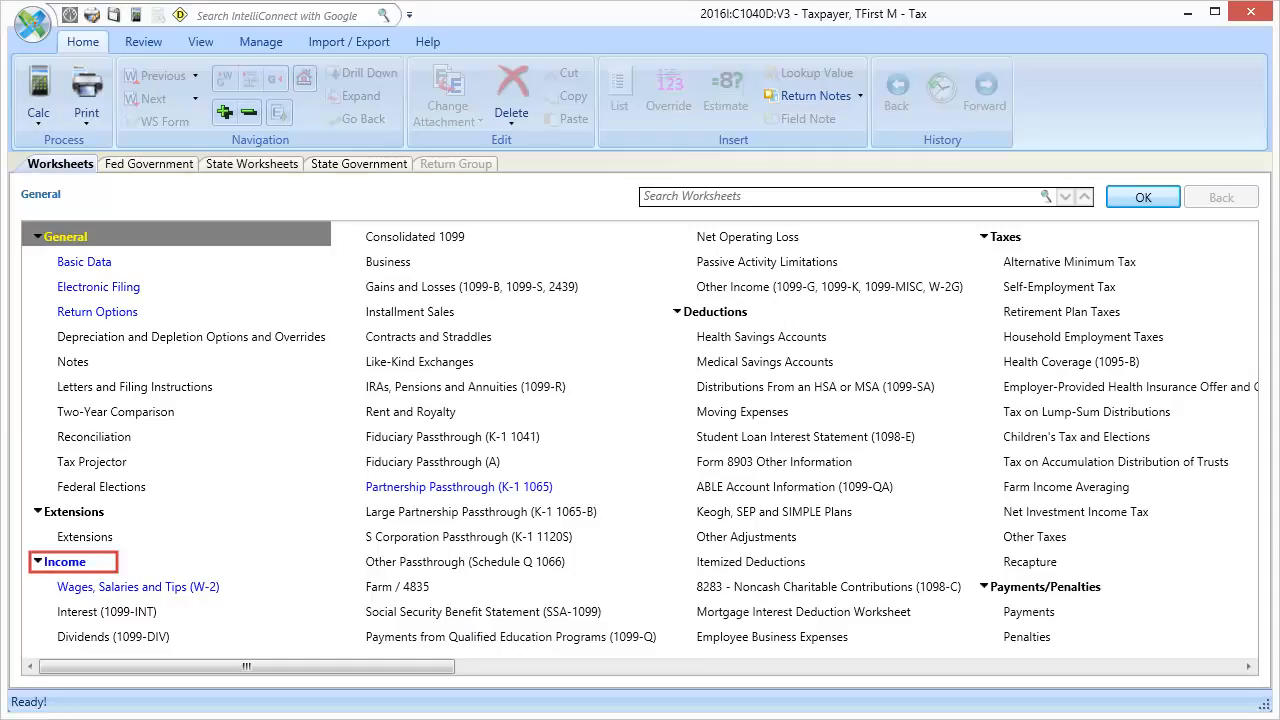
Step: Show the Income worksheet group and point to Partnership Passthrough (K-1 1065)
left_click(64, 560)
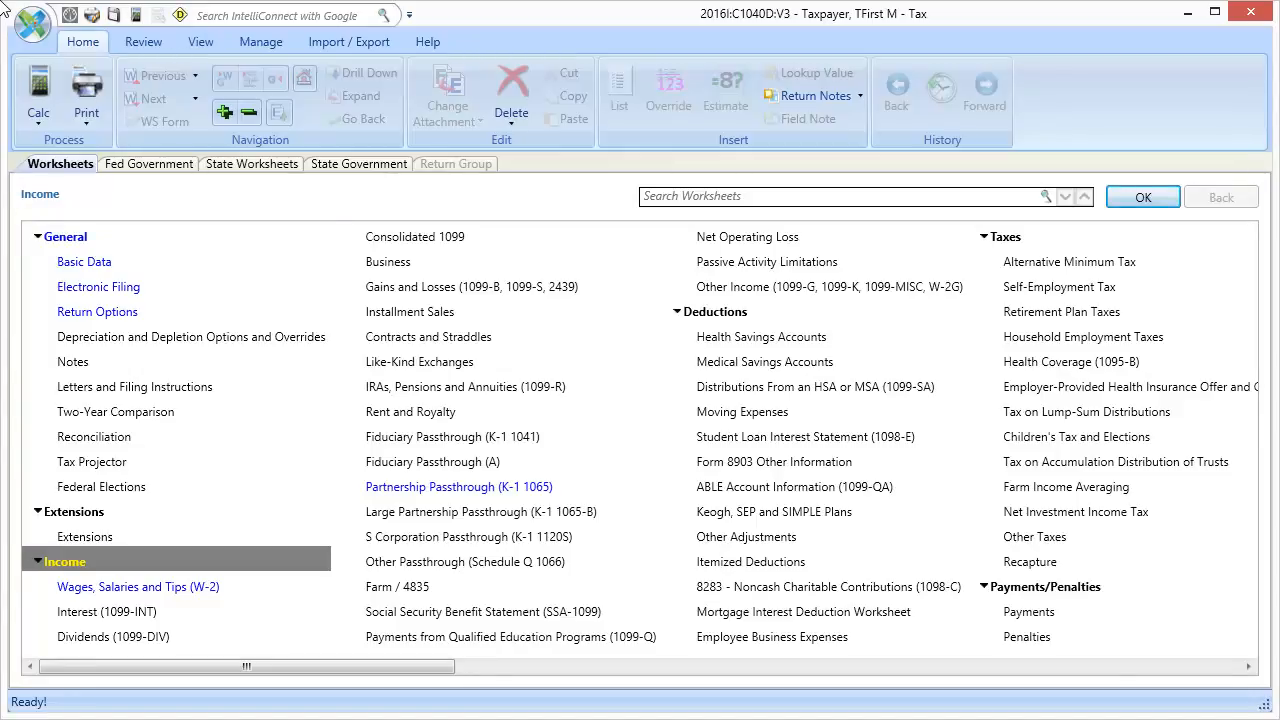
left_click(460, 488)
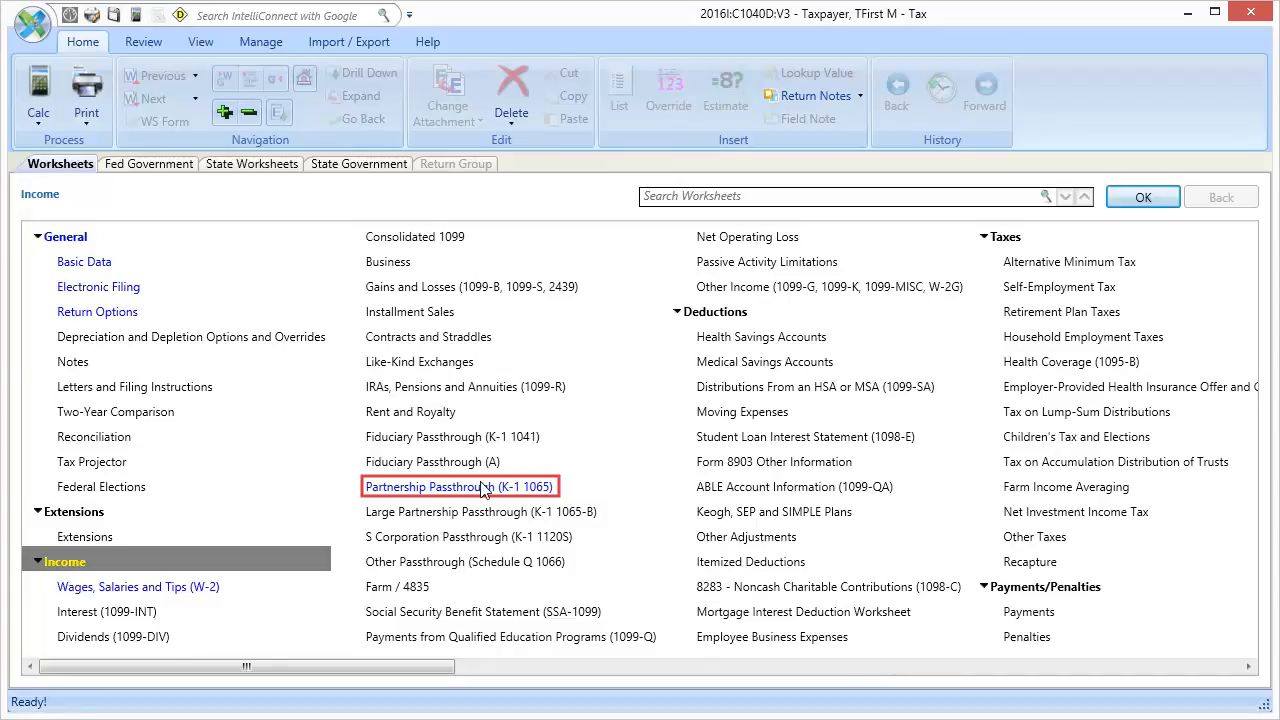
Step: Open the K-1 1065 worksheet for entity 1, Partnership Name
left_click(458, 486)
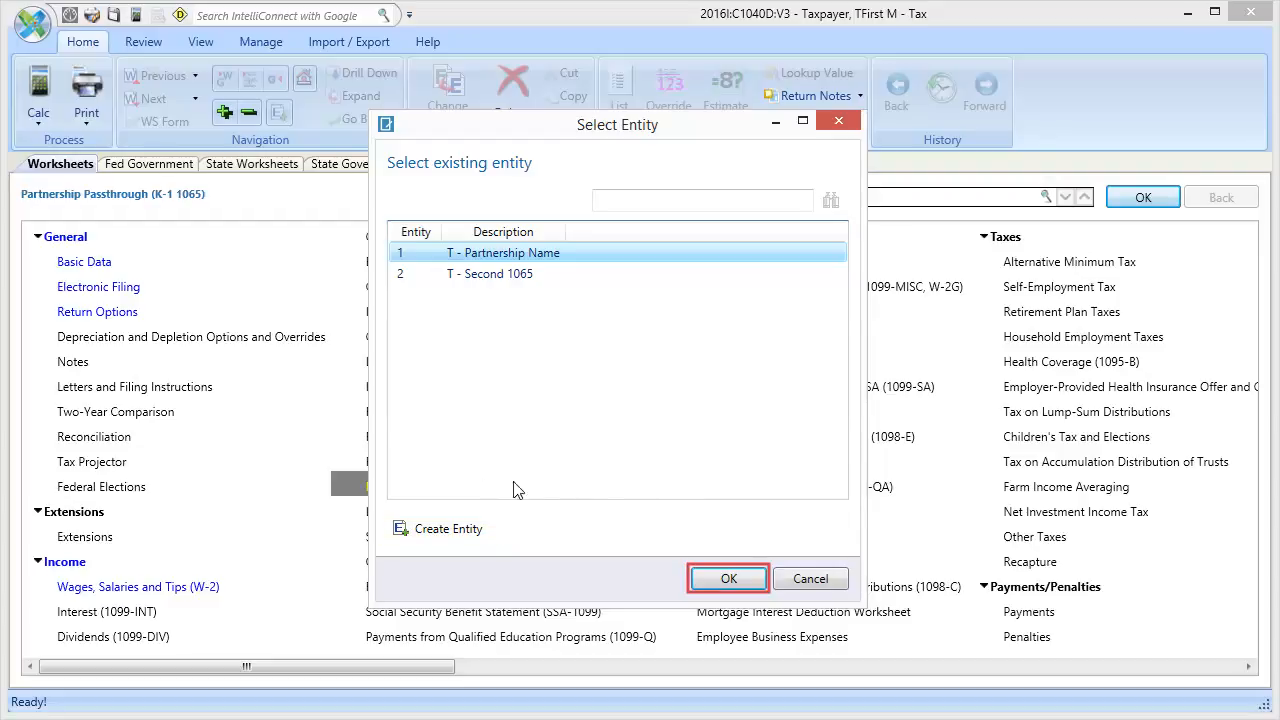
left_click(728, 578)
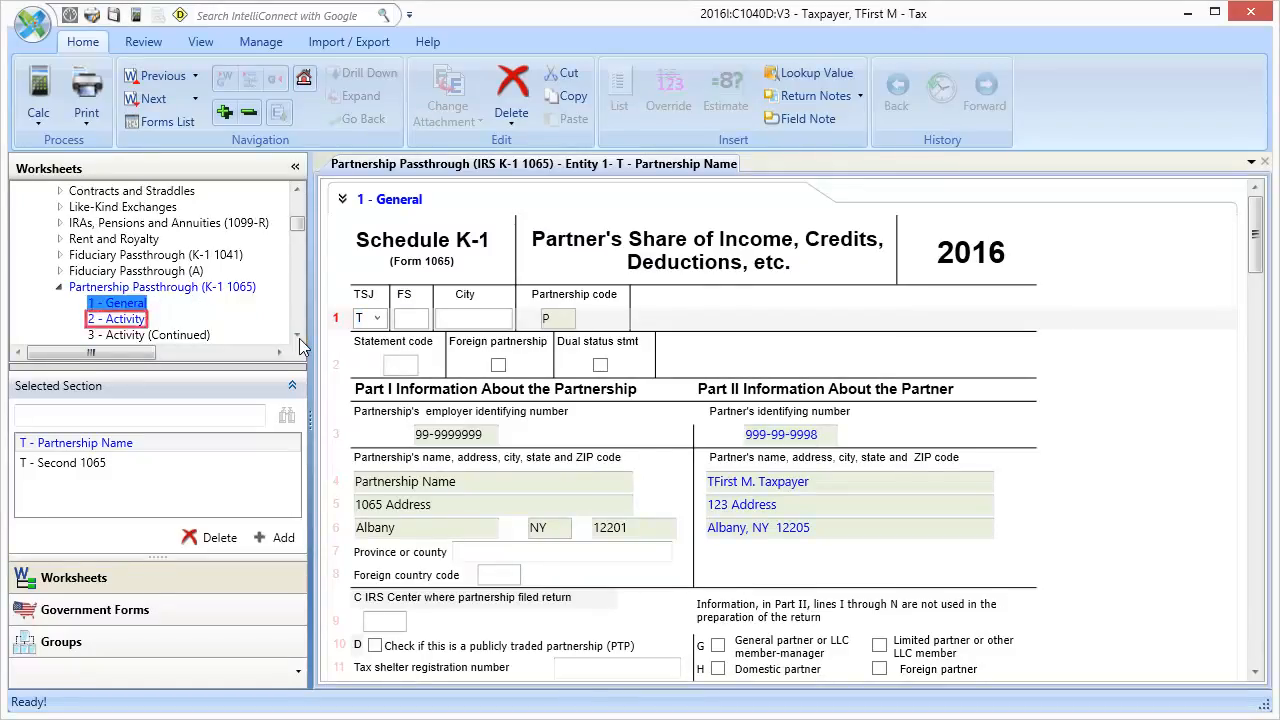
Step: Show the Activity section's state grid with the 150000 ordinary business income line
left_click(116, 318)
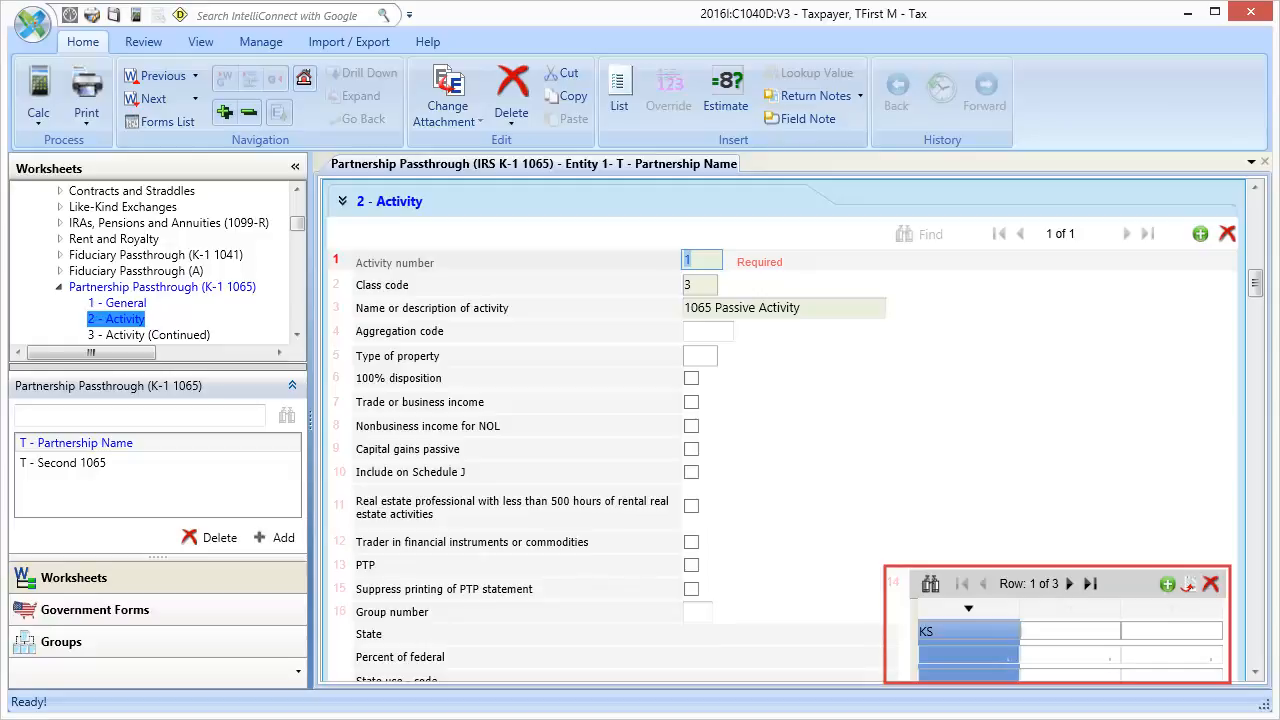
scroll("down", 3)
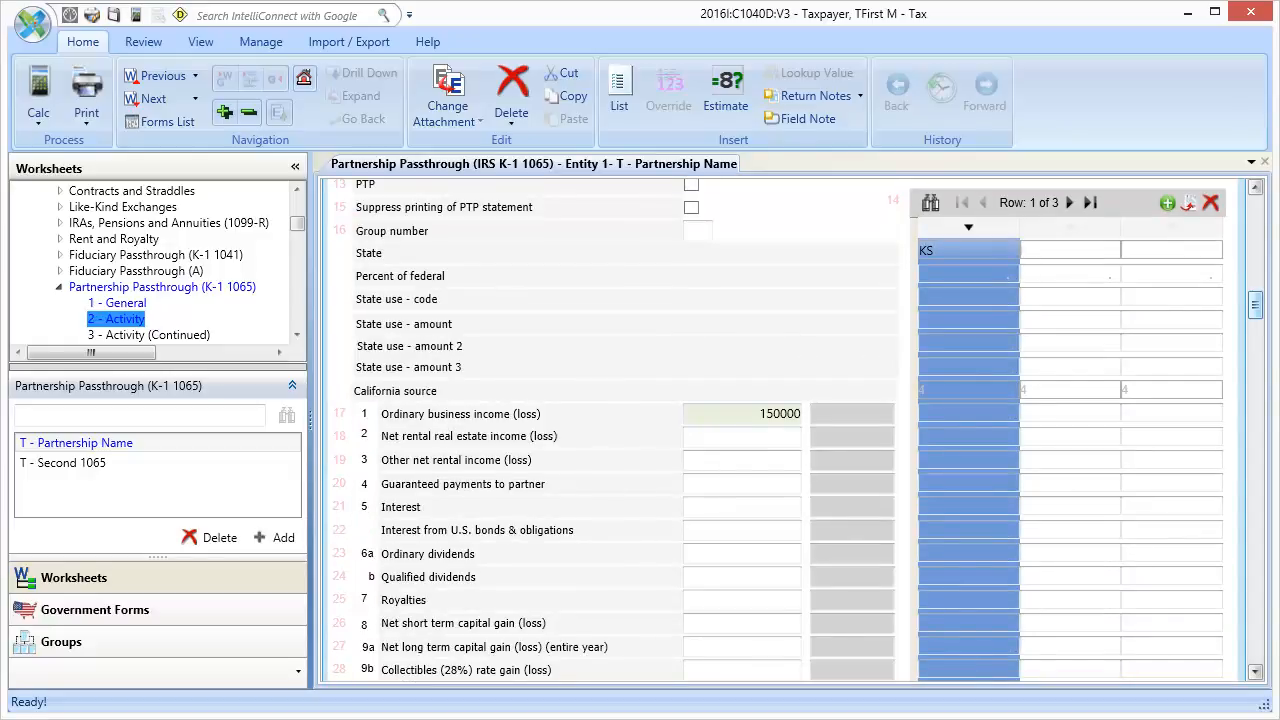
left_click(520, 412)
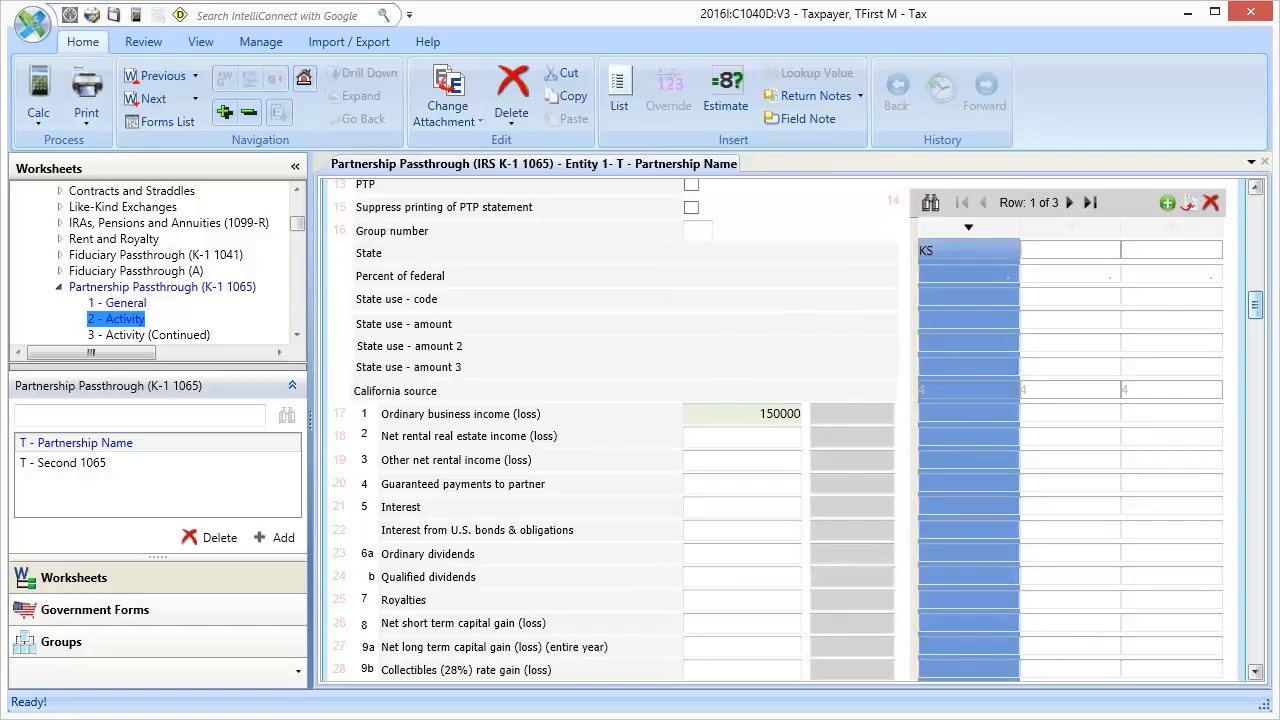
left_click(624, 252)
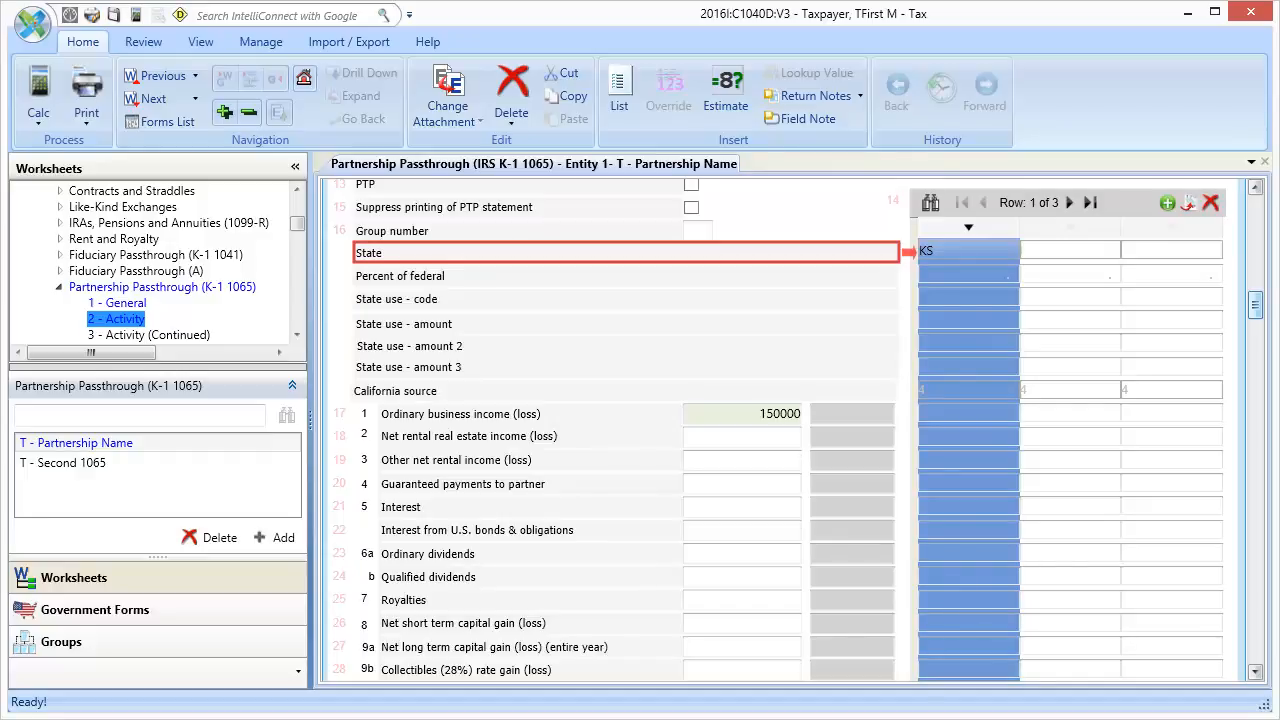
left_click(966, 248)
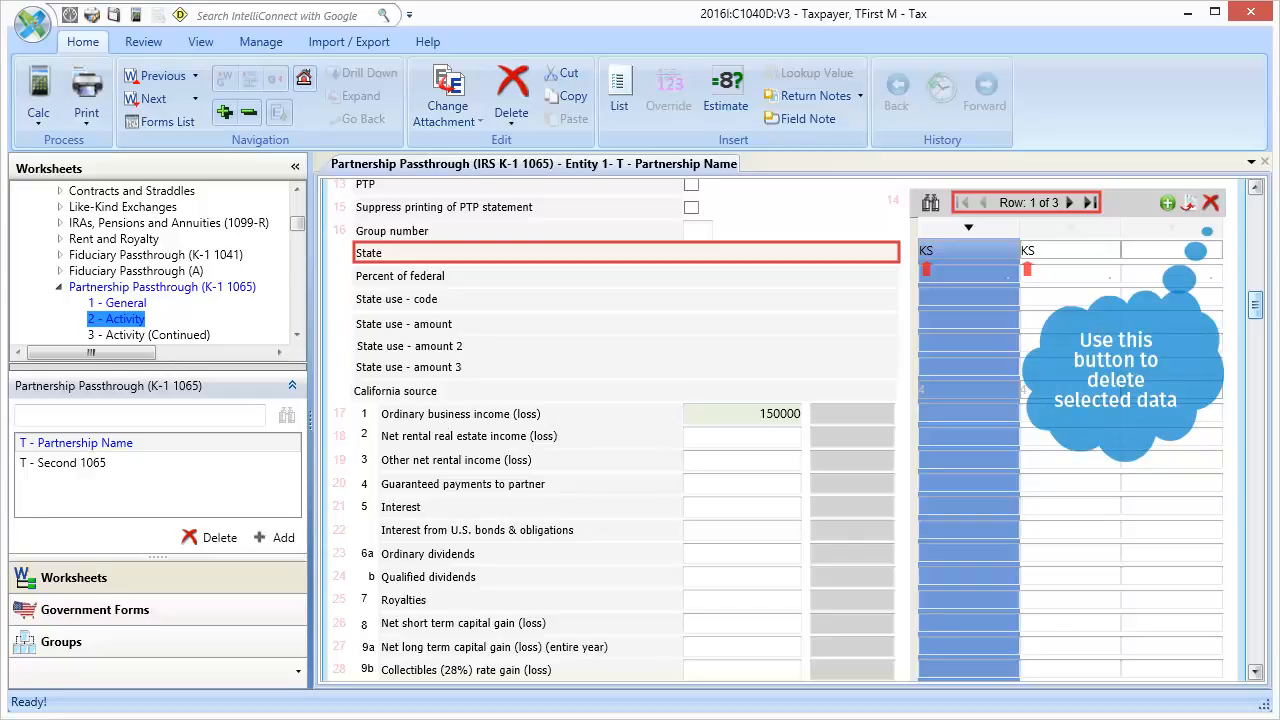
left_click(1210, 204)
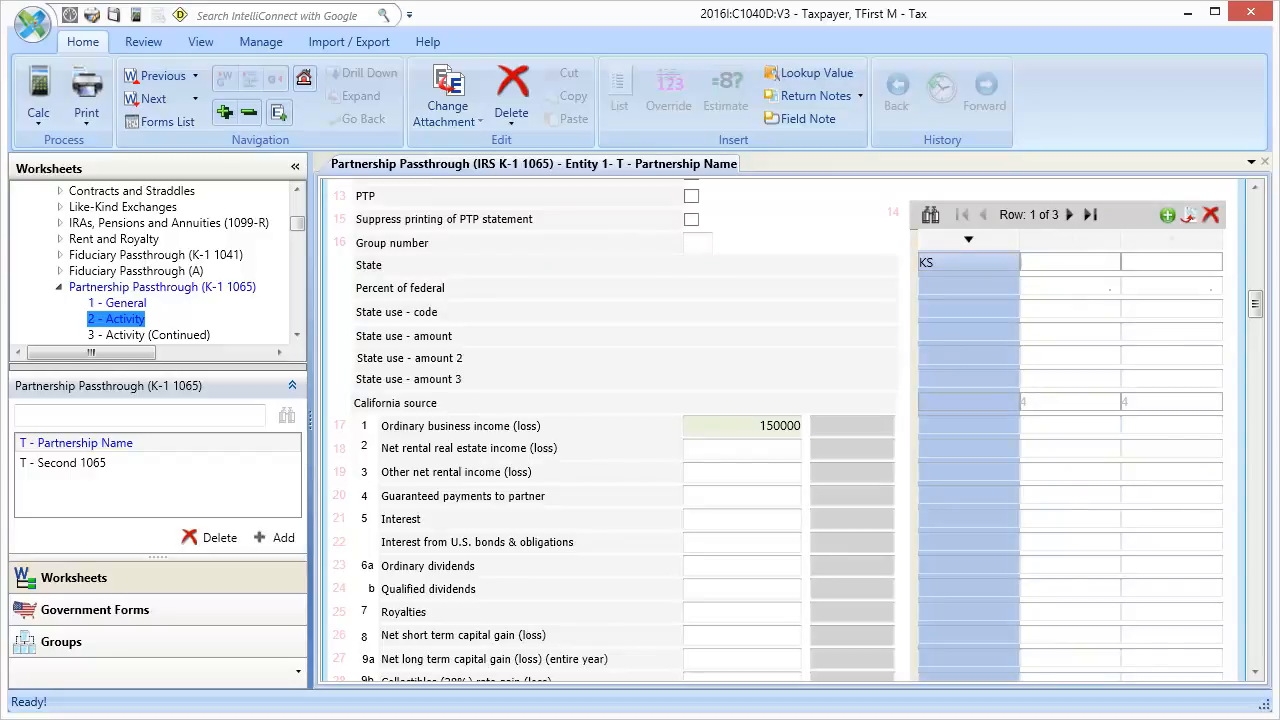
Step: Enter 100000 as KS ordinary business income and calculate the return
left_click(620, 288)
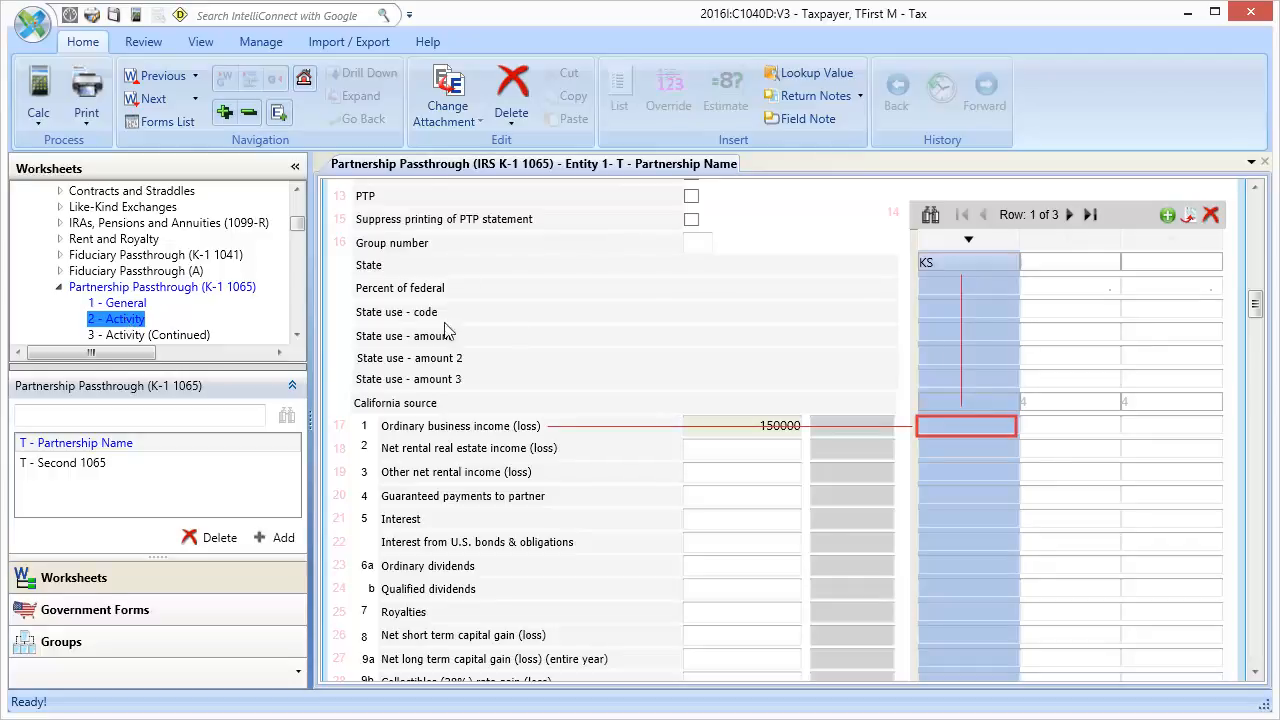
type("100000")
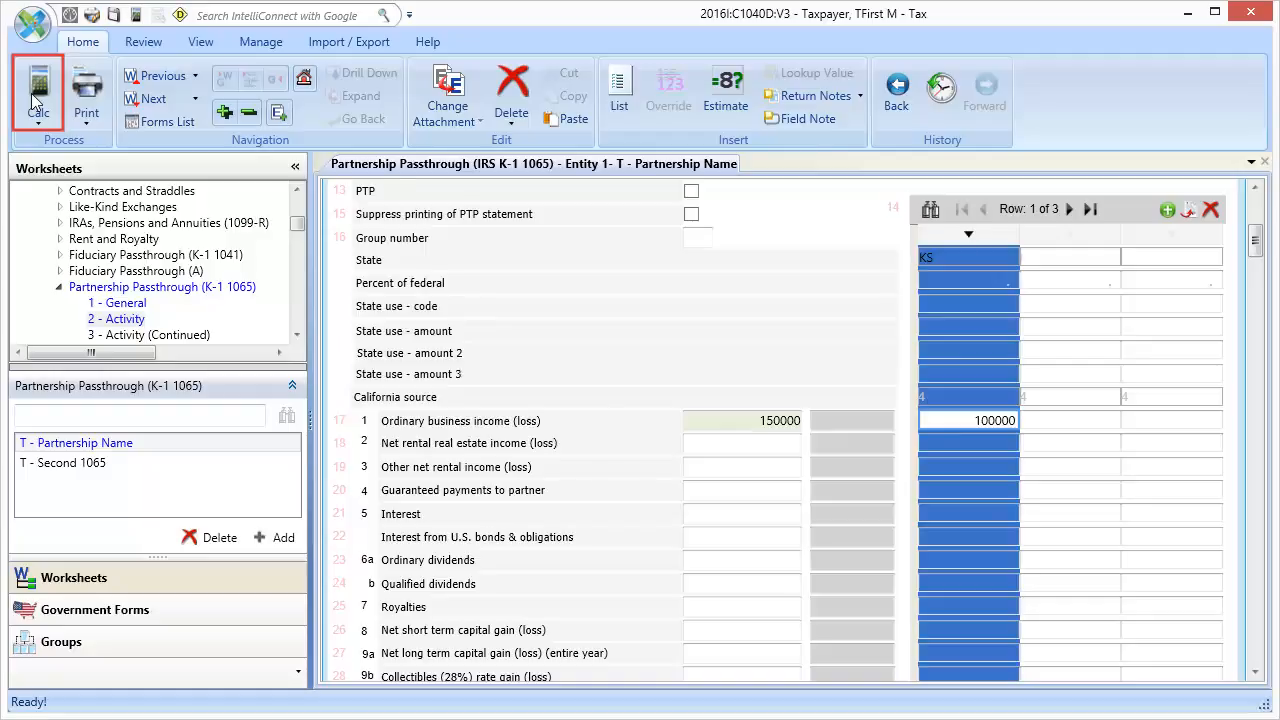
left_click(108, 520)
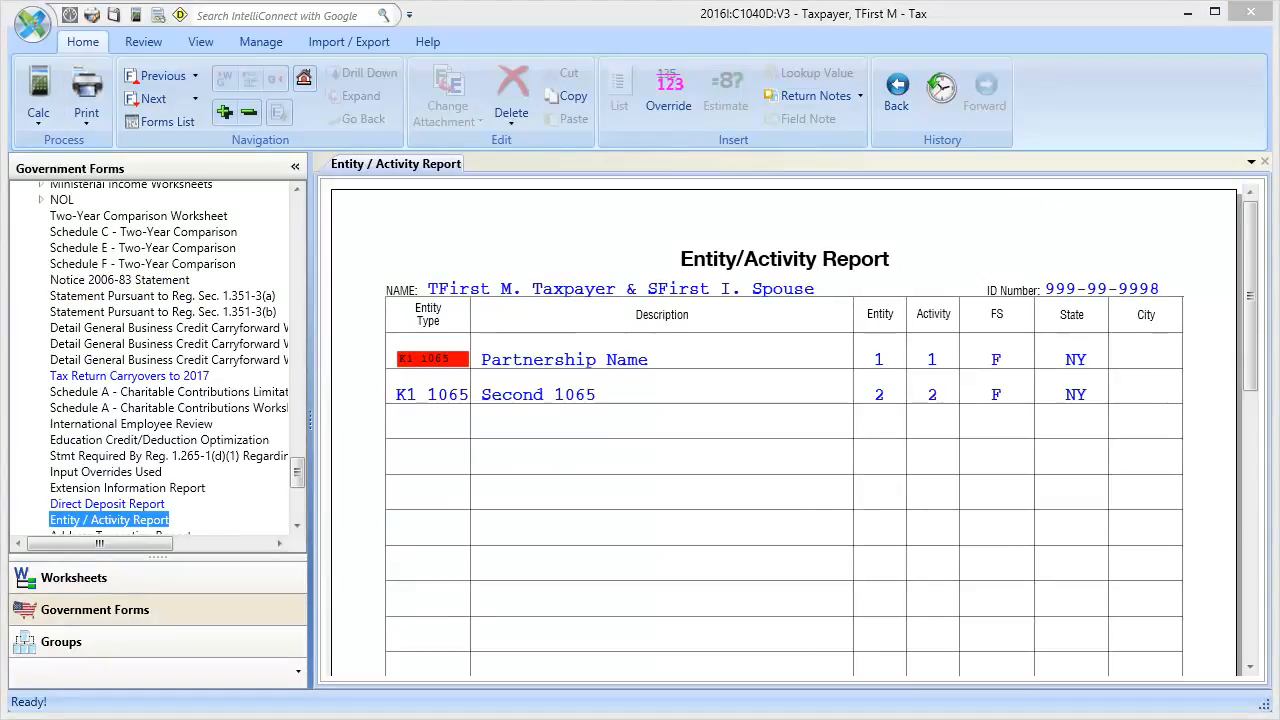